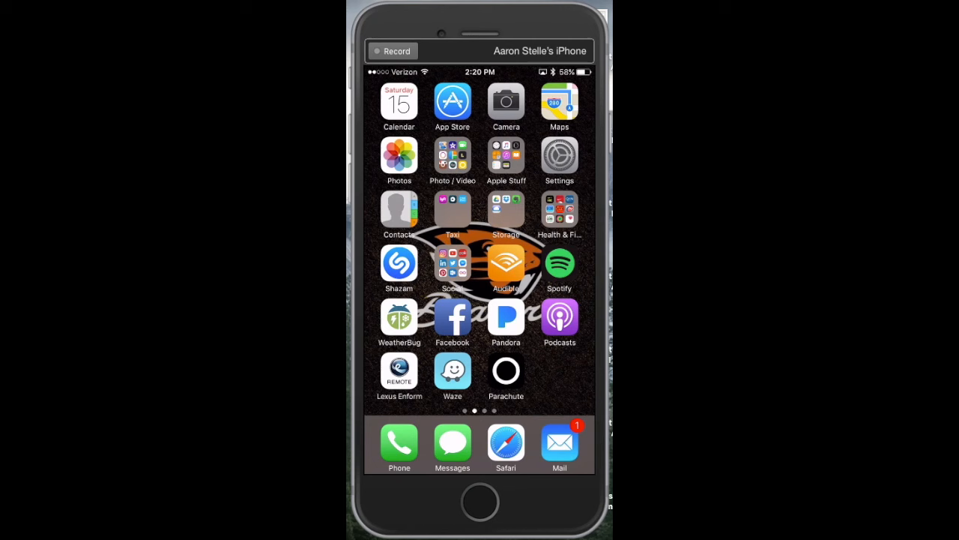
Launch the App Store from the home screen to reach its Featured page
click(452, 101)
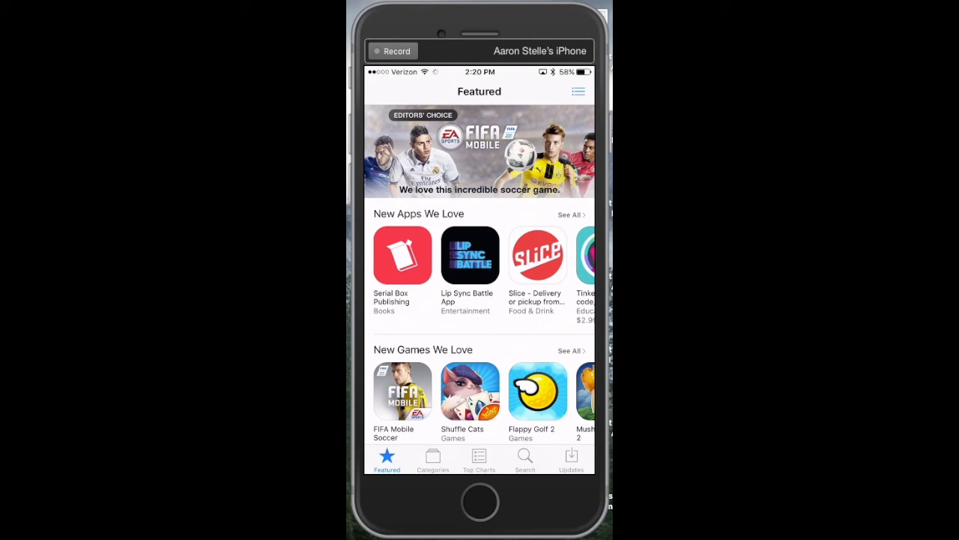
scroll(down, 3)
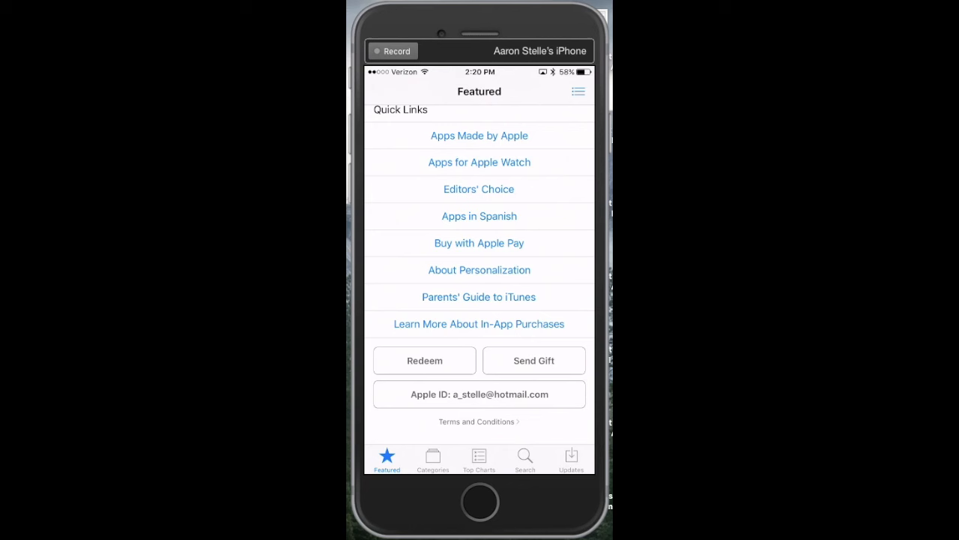
click(479, 394)
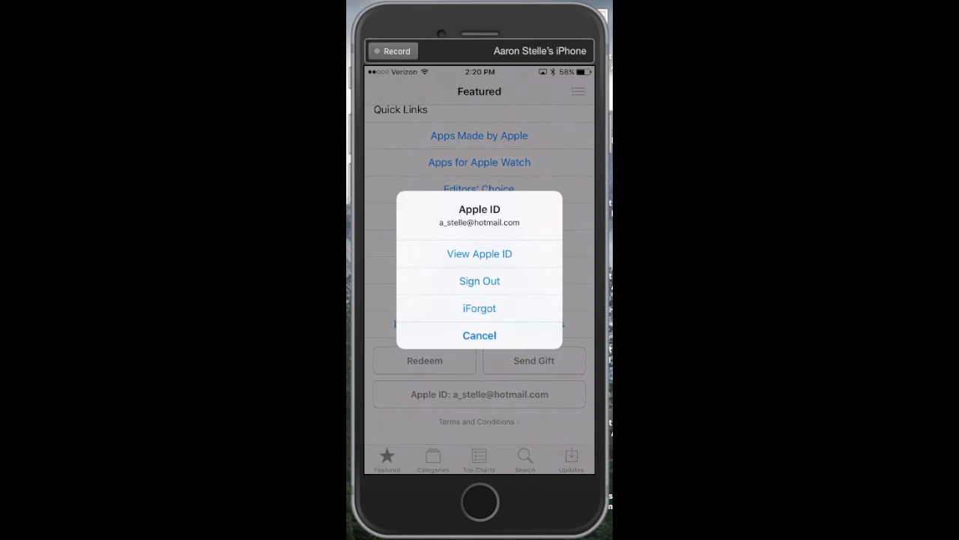
click(479, 335)
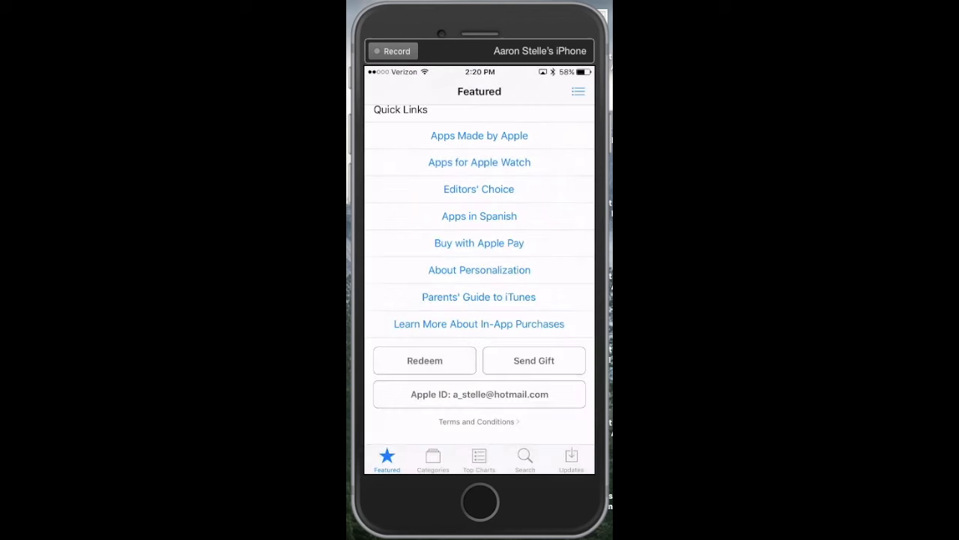
click(479, 393)
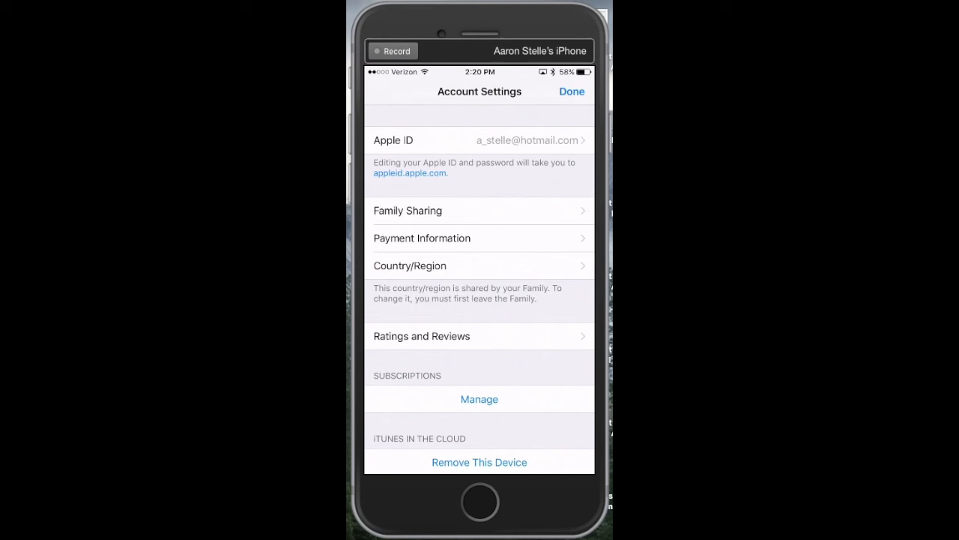
Scroll to Subscriptions and open the Pandora Plus subscription details with its resubscribe option
scroll(down, 3)
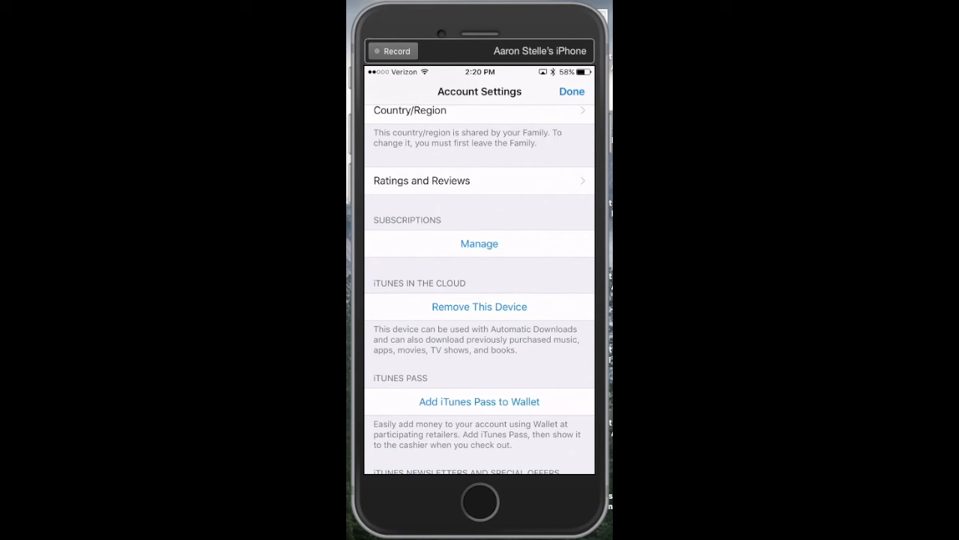
click(479, 244)
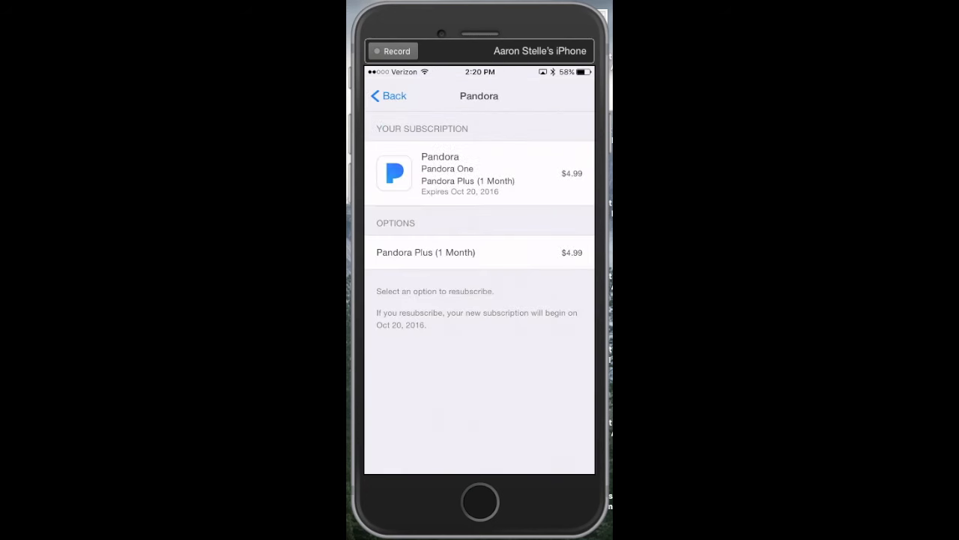